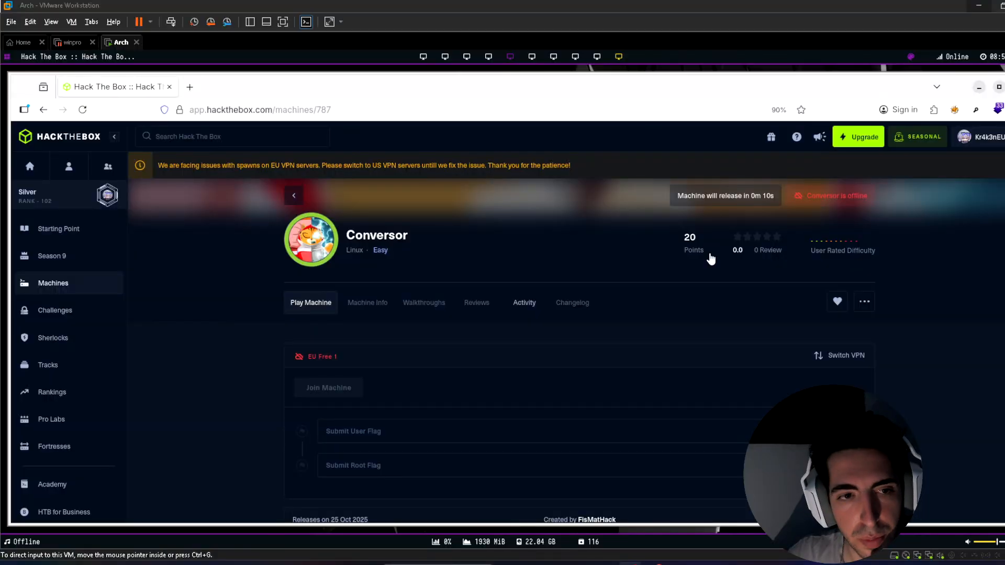
{"action": "mouse_move", "coordinate": [229, 375]}
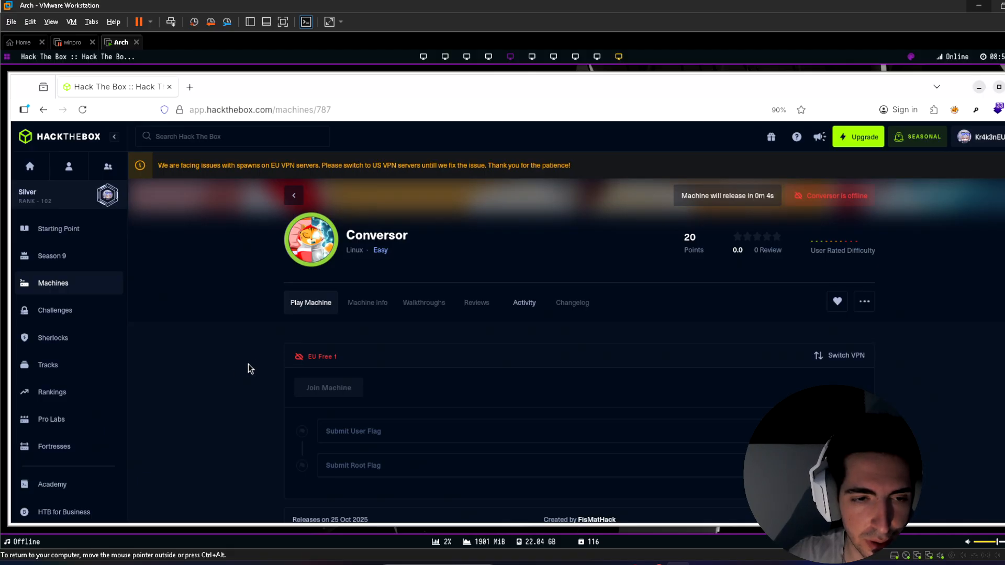
{"action": "mouse_move", "coordinate": [328, 372]}
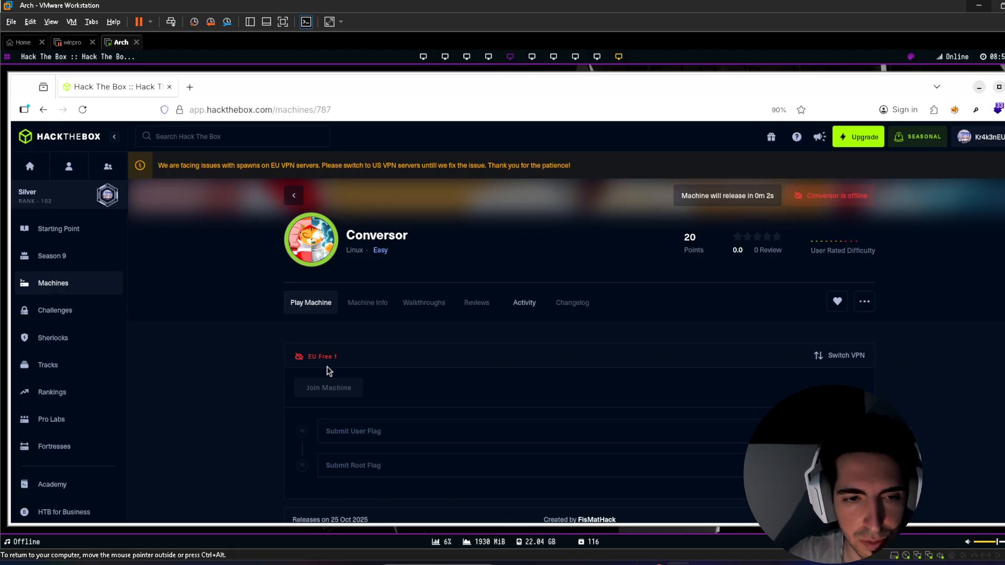
{"action": "mouse_move", "coordinate": [362, 360]}
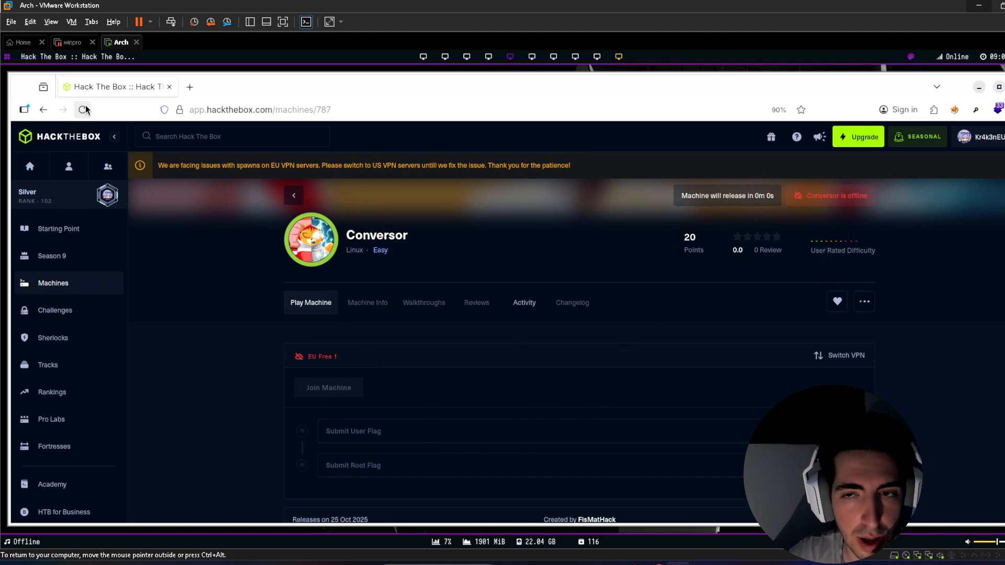
Step: Reload the Conversor machine page after the countdown ends and scroll down the page
{"action": "left_click", "coordinate": [83, 110]}
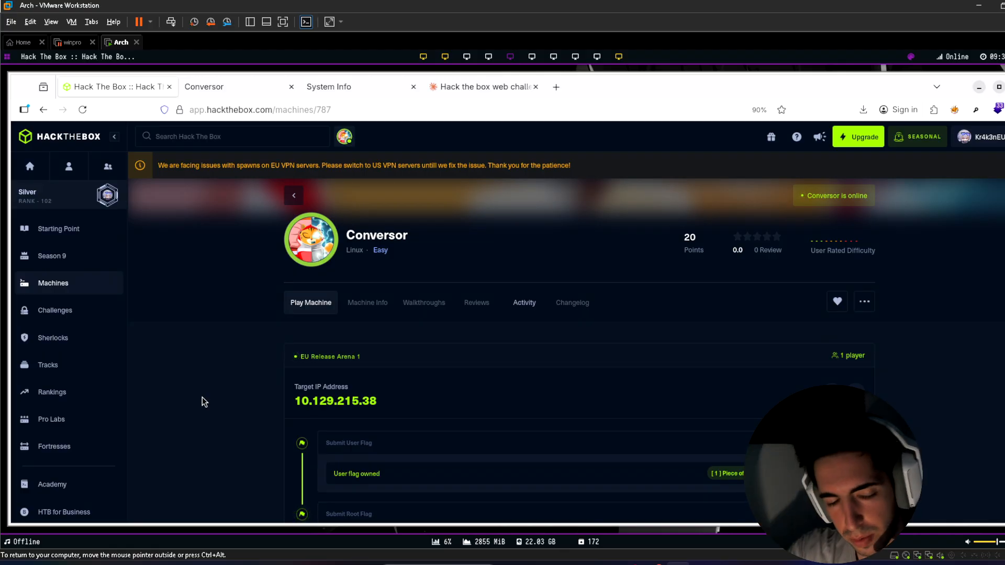
{"action": "scroll", "scroll_direction": "down", "scroll_amount": 3}
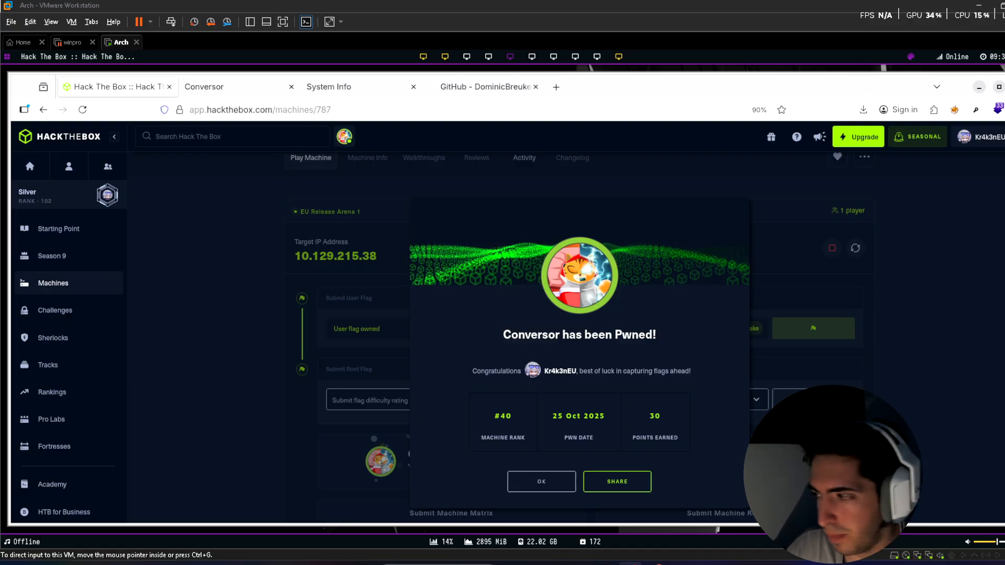
Step: Dismiss the 'Conversor has been Pwned!' popup and scroll to the owned user and root flags
{"action": "left_click", "coordinate": [540, 481]}
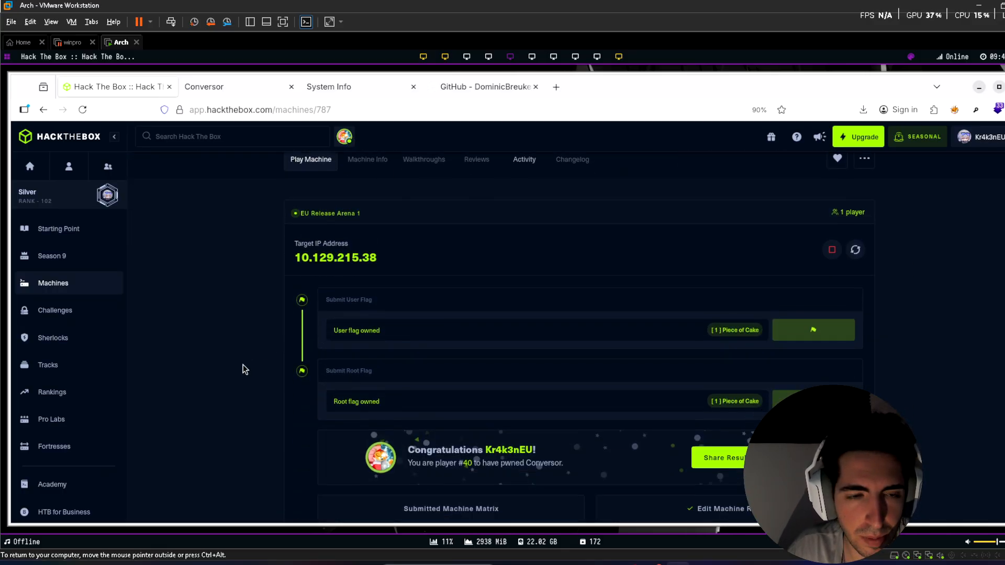
{"action": "scroll", "scroll_direction": "down", "scroll_amount": 3}
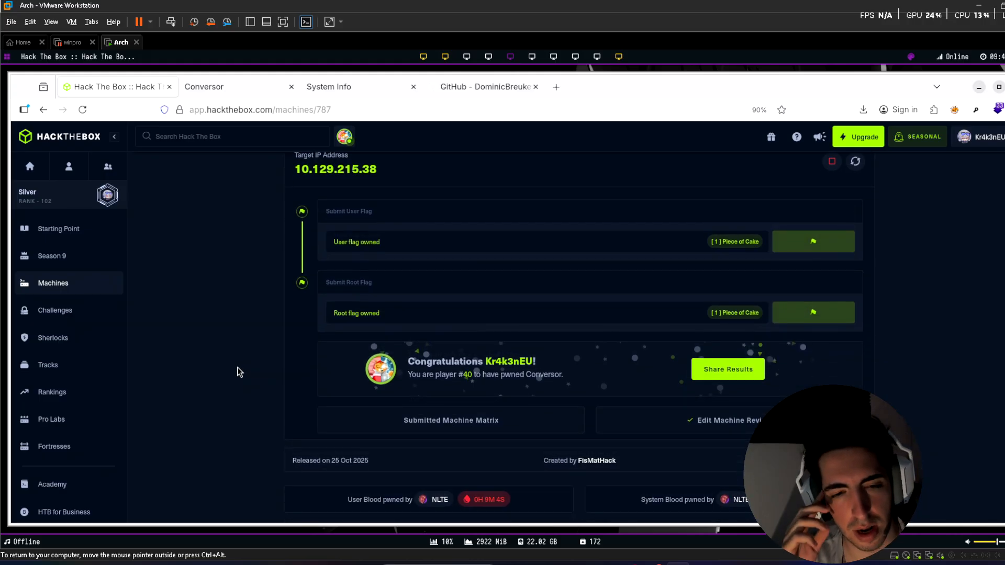